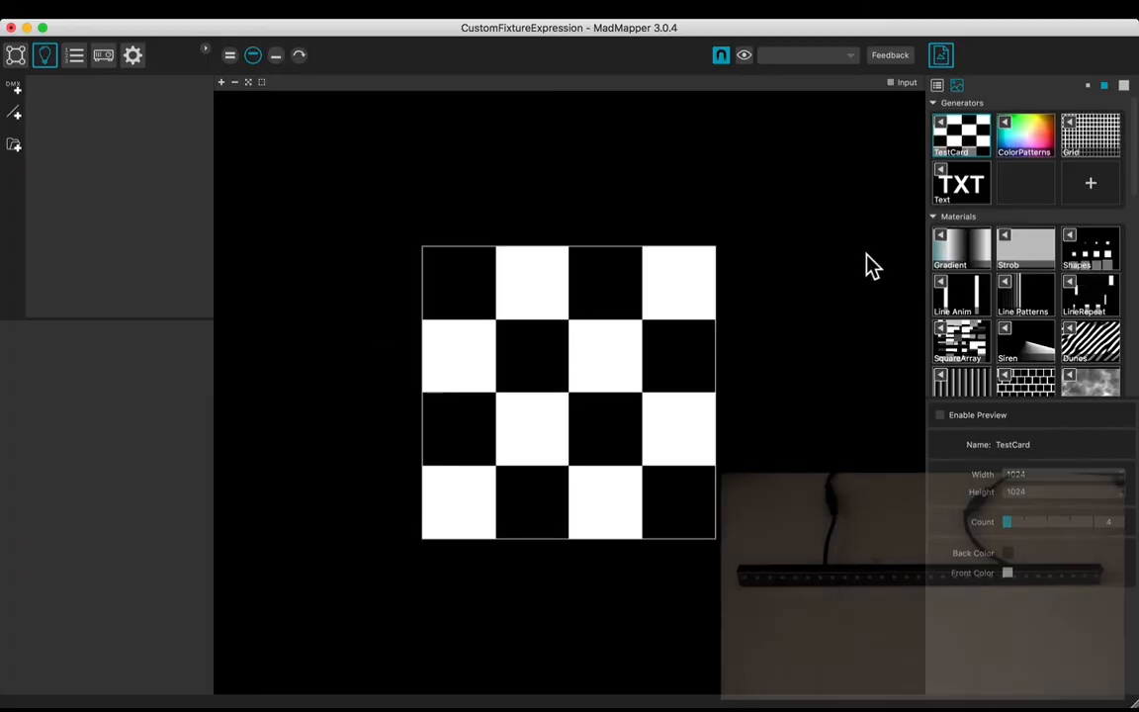
# Step: Add a pixel line fixture over the Siren media and give it the garageCube_SFX 10x1 RGB definition
pyautogui.click(1006, 336)
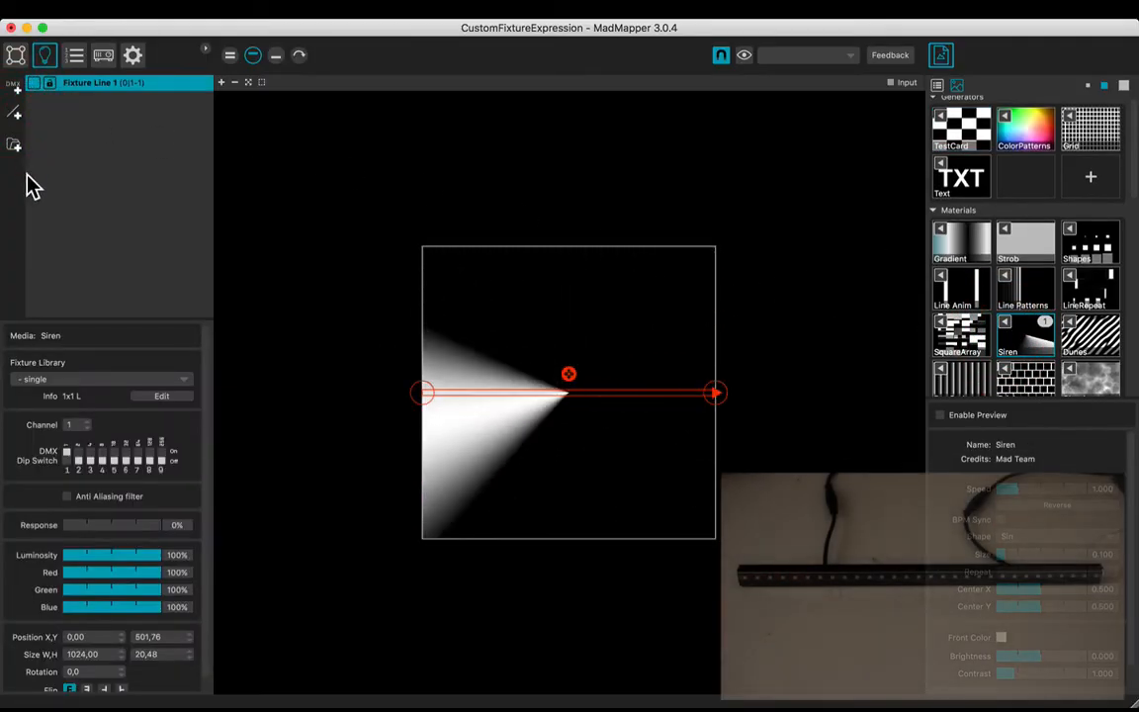
pyautogui.click(99, 379)
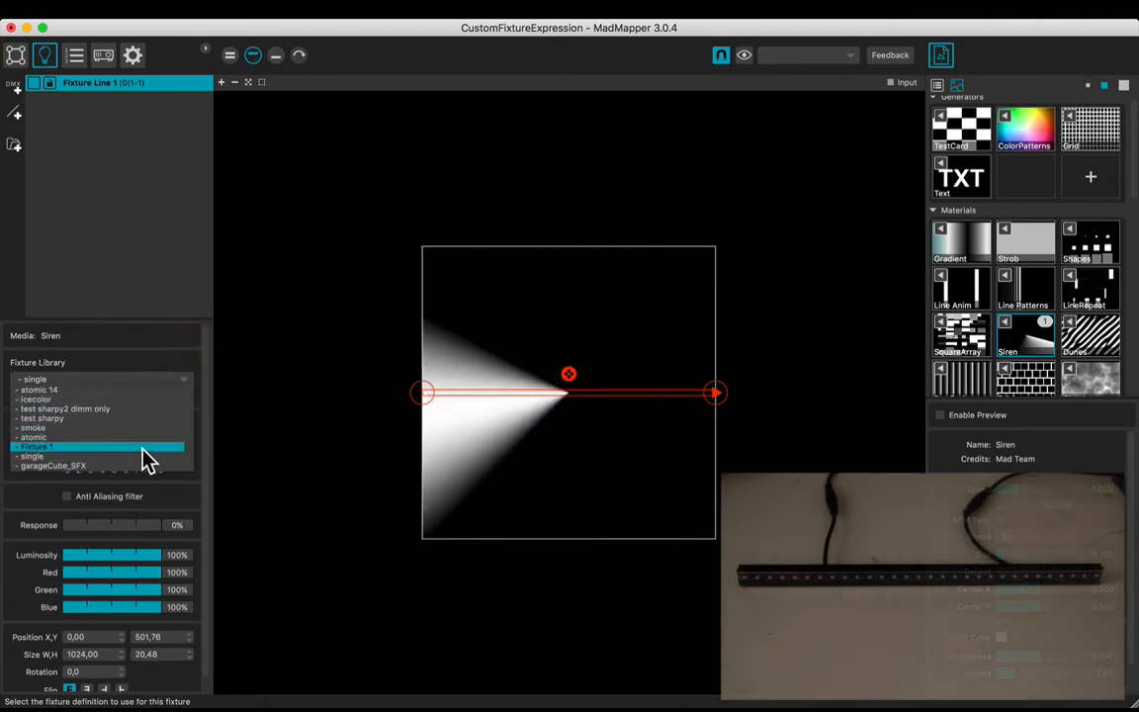
pyautogui.click(53, 466)
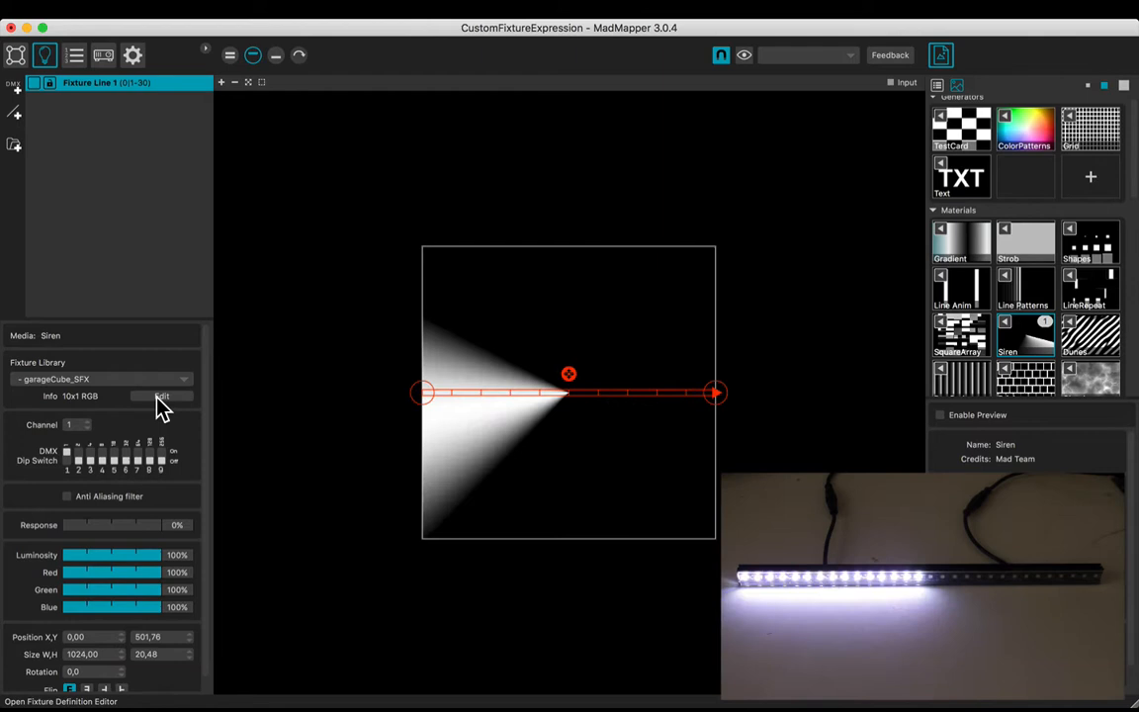
# Step: Create the custom advanced_expression definition in the Fixtures Editor with a 10x1 pixel layout
pyautogui.click(162, 395)
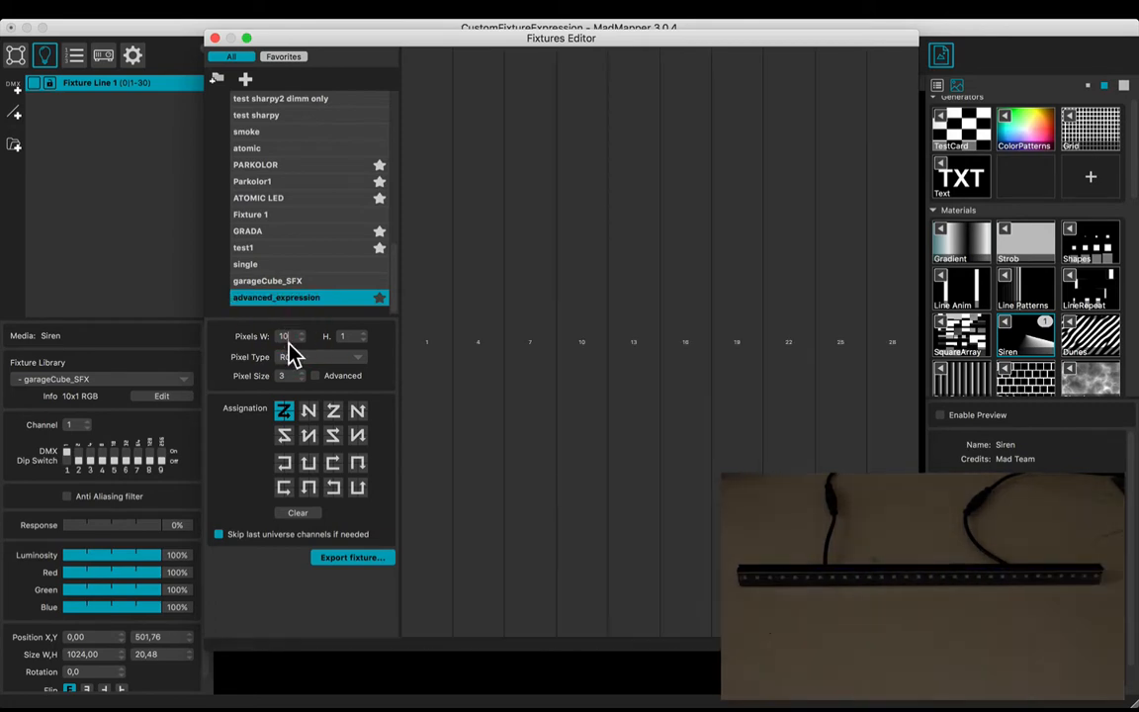
pyautogui.click(316, 376)
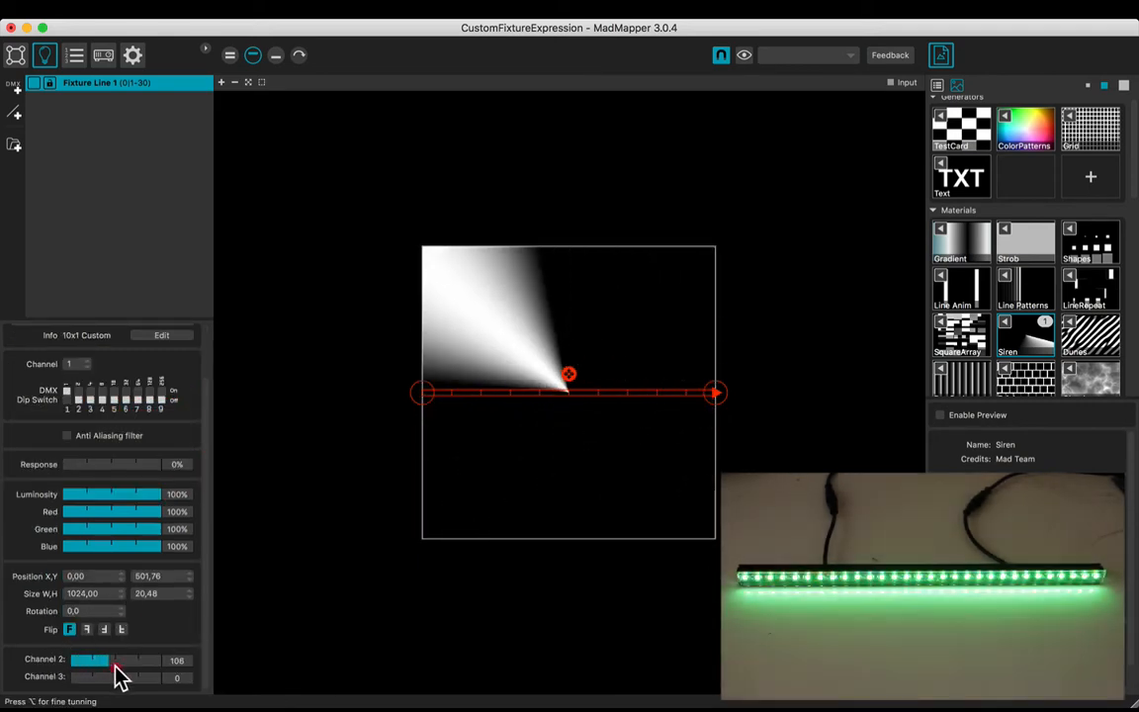
# Step: Lower Channel 2 to zero and adjust Channel 3 so the bar turns red, then reopen the definition editor
pyautogui.moveTo(95, 660); pyautogui.dragTo(64, 660)
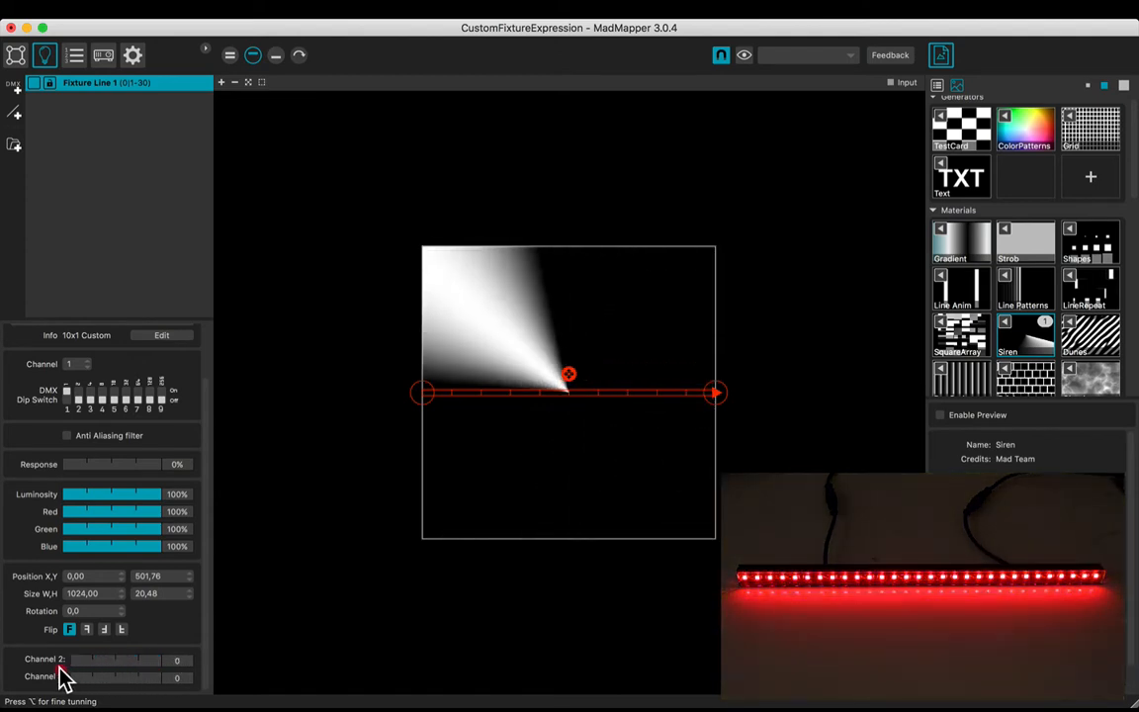
pyautogui.moveTo(76, 676); pyautogui.dragTo(176, 676)
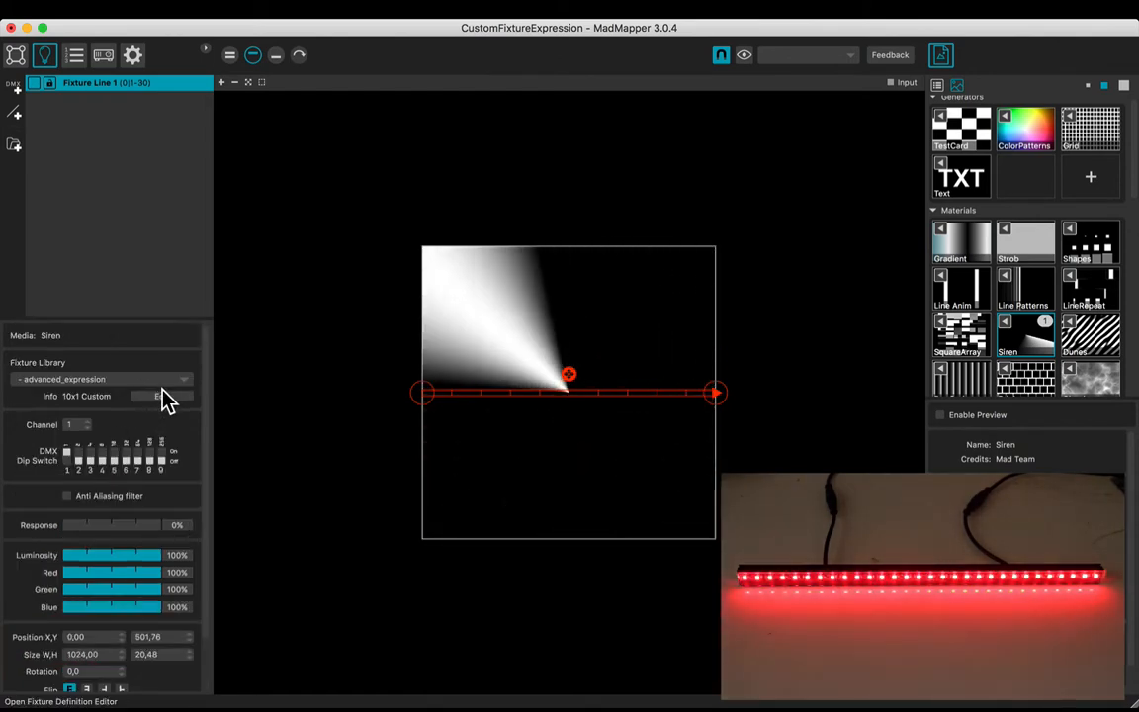
pyautogui.click(162, 395)
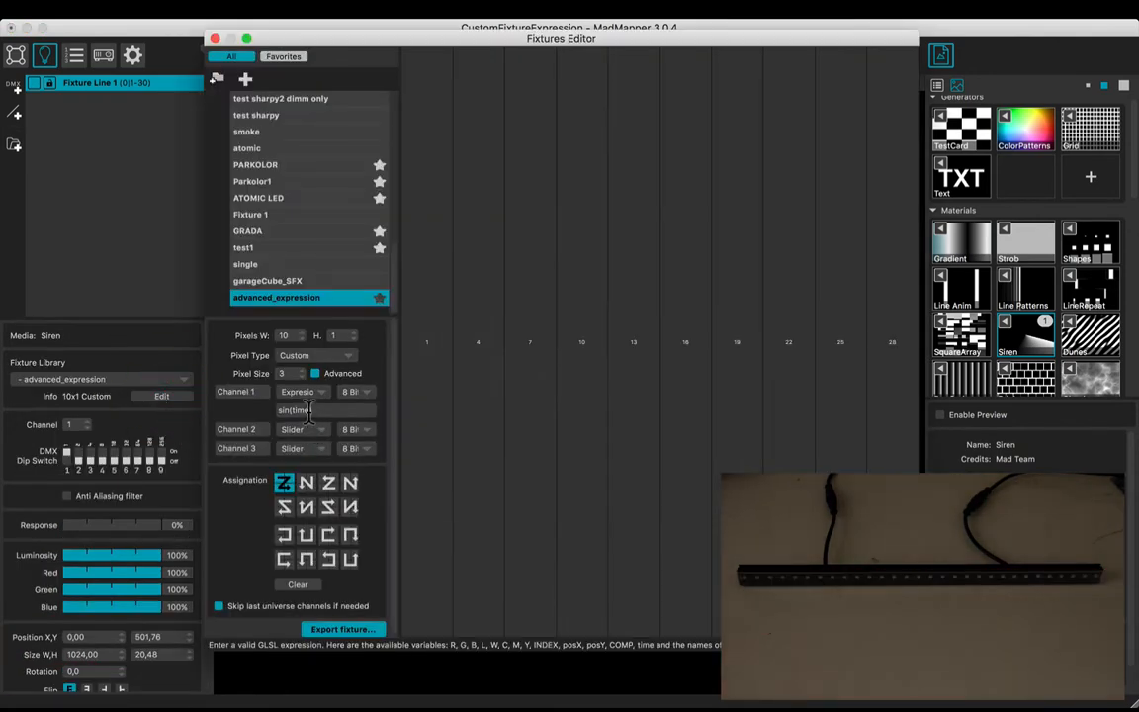
pyautogui.moveTo(317, 431)
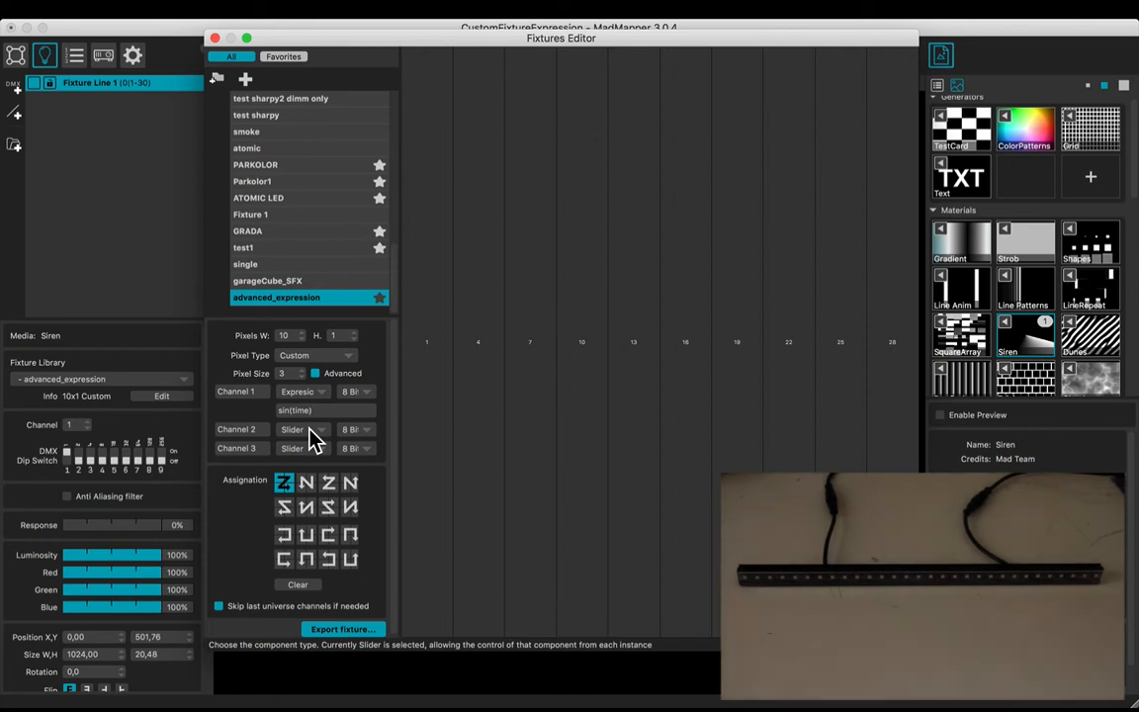